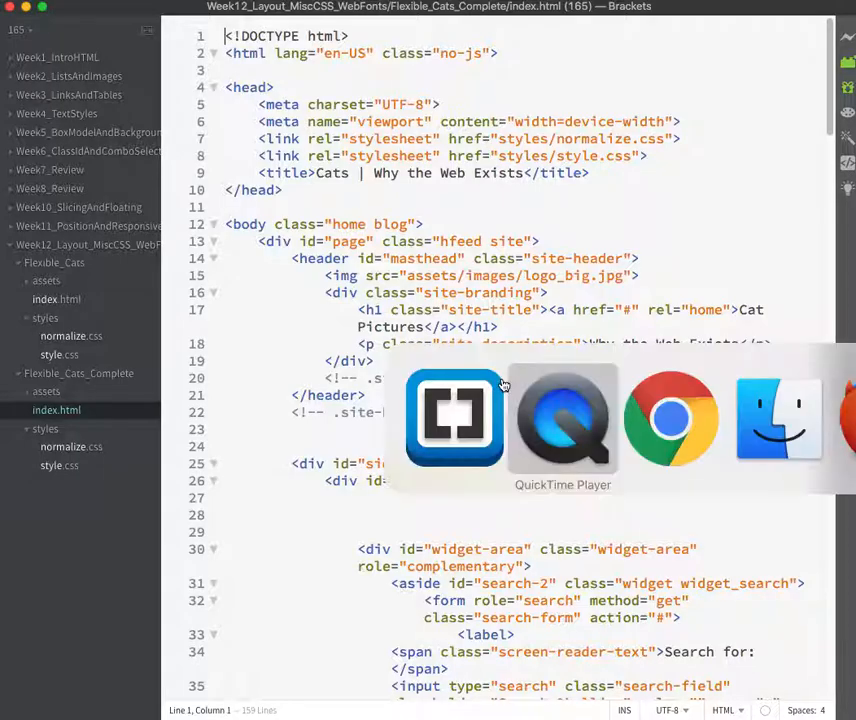
# Switch to Google Chrome showing the Cats page with its 'Cat pictures' heading
pyautogui.click(672, 418)
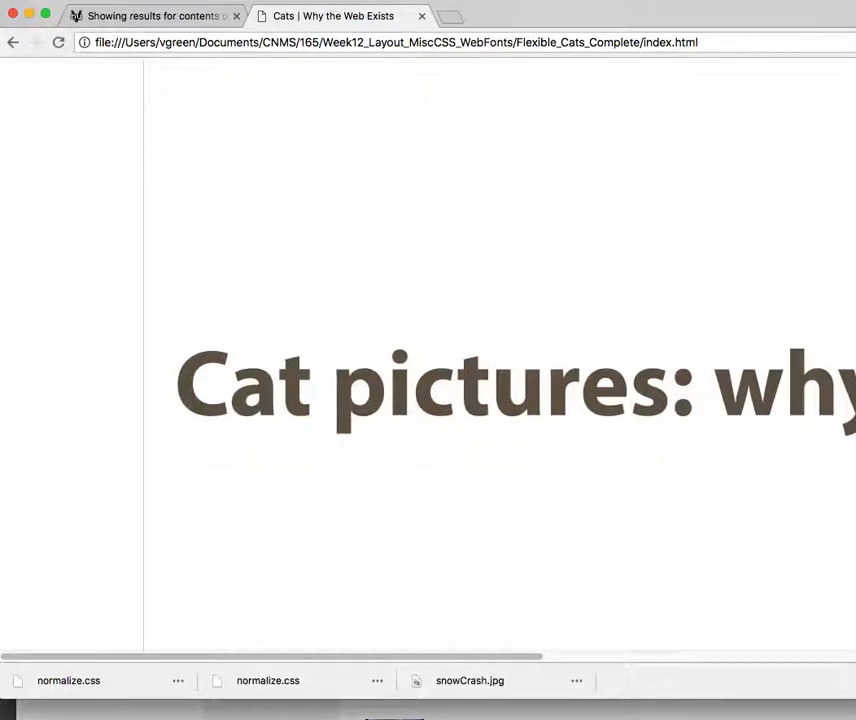
# Scroll to the sidebar element to inspect its float-right, 324px-wide style rule in DevTools
pyautogui.scroll(3)
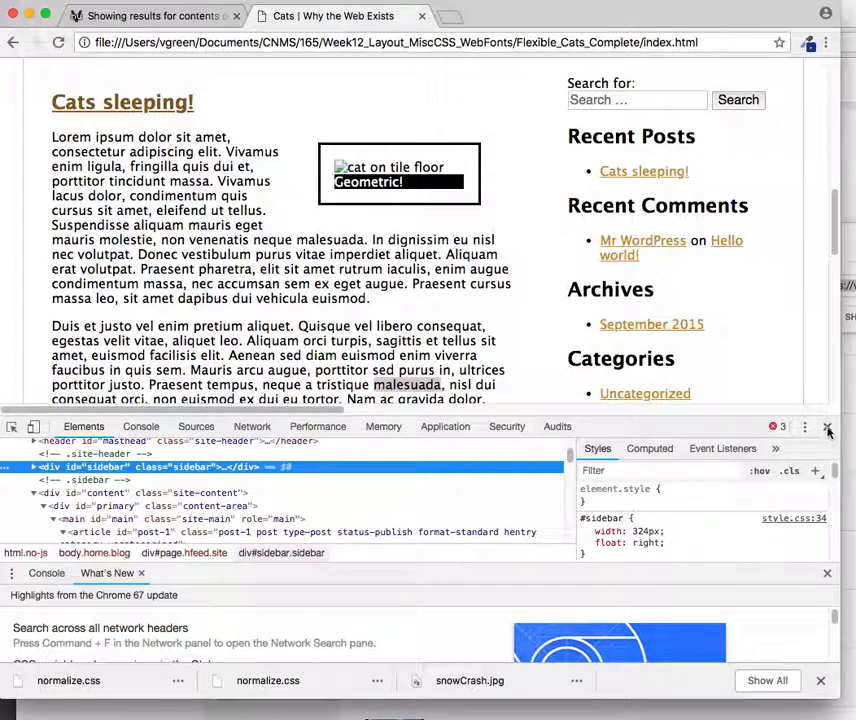
# Close the developer tools and review the floated cat articles on the page
pyautogui.click(804, 428)
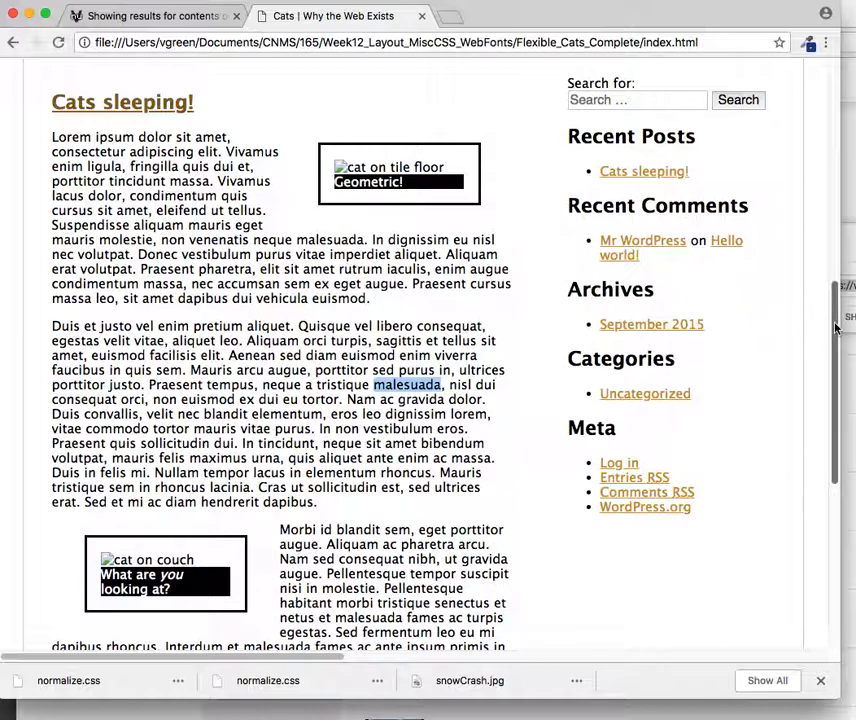
pyautogui.moveTo(728, 436)
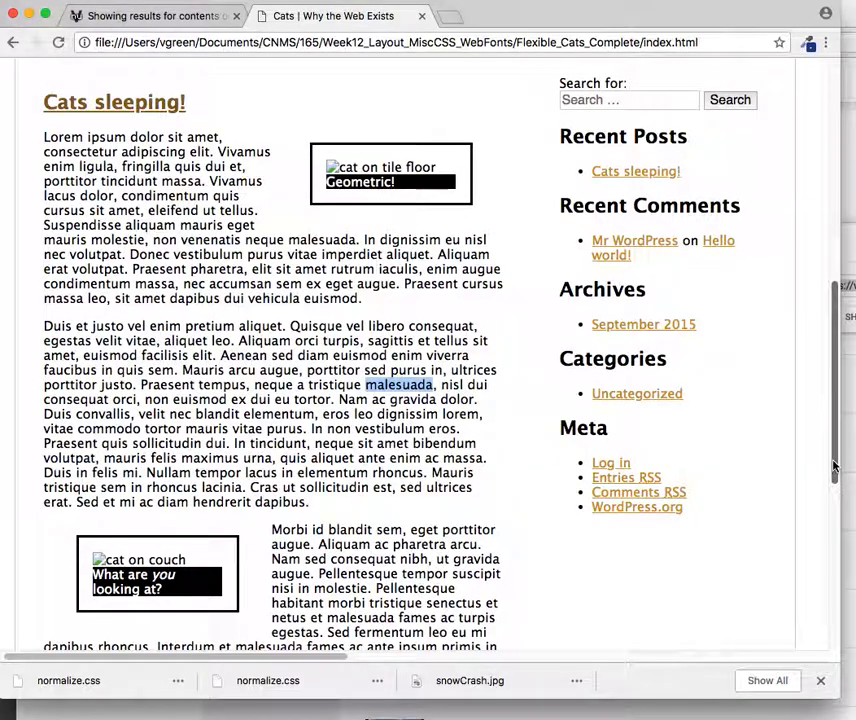
pyautogui.scroll(-3)
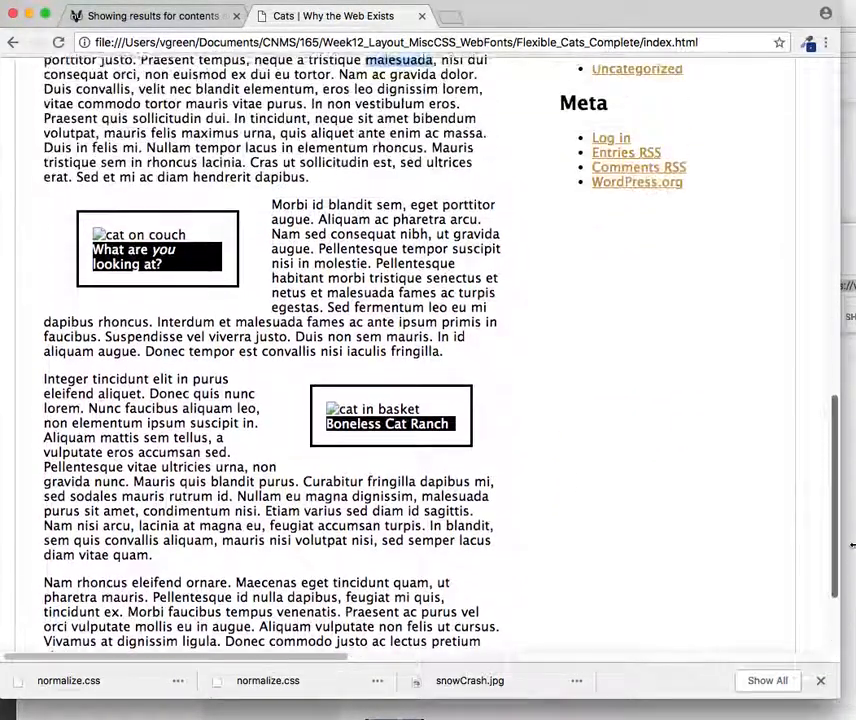
pyautogui.scroll(3)
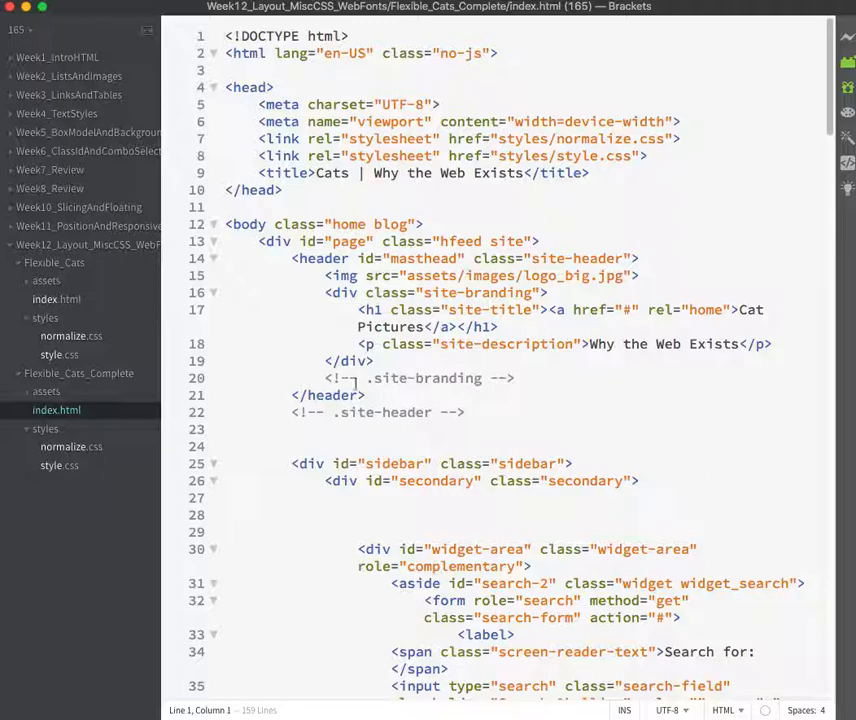
# Expand assets/images and preview catCouch, catInCorner and logo_big
pyautogui.click(46, 390)
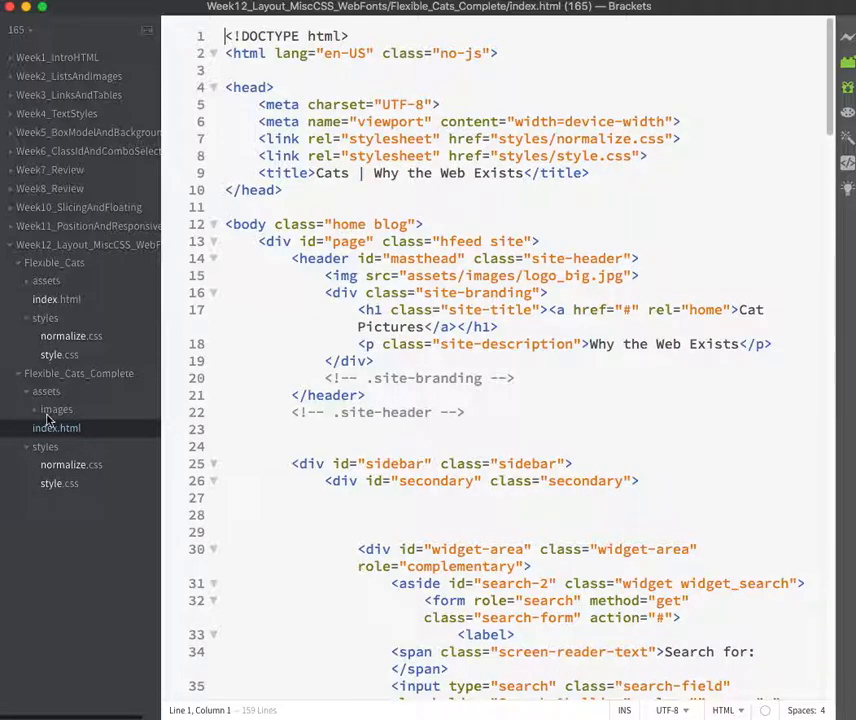
pyautogui.click(56, 408)
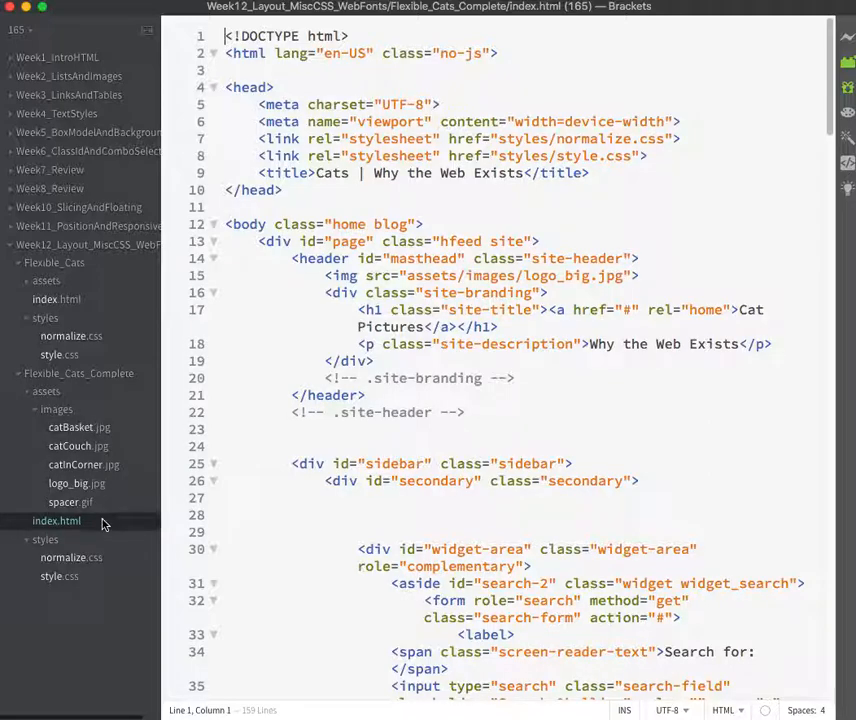
pyautogui.click(78, 446)
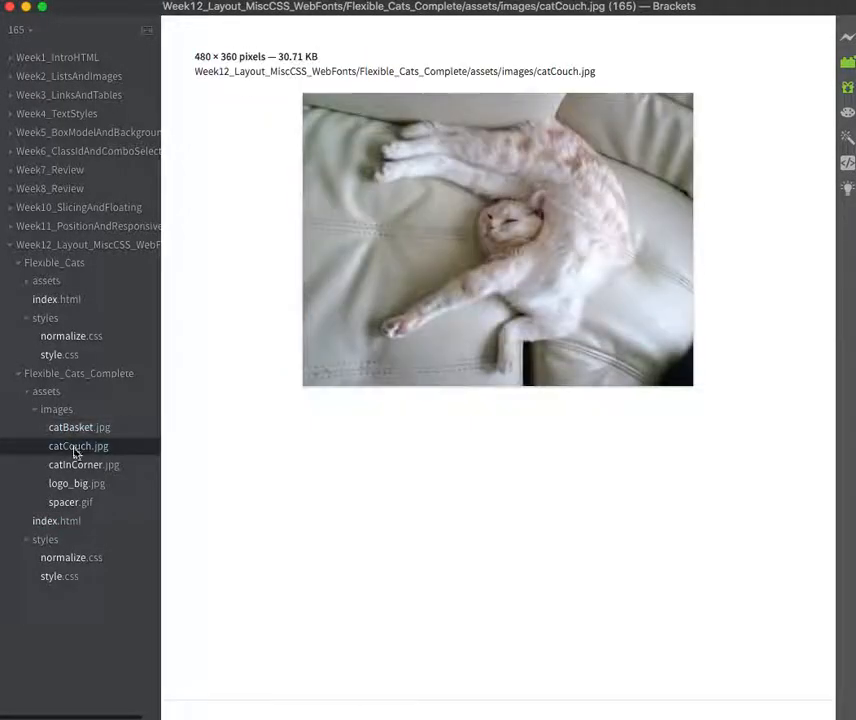
pyautogui.click(84, 464)
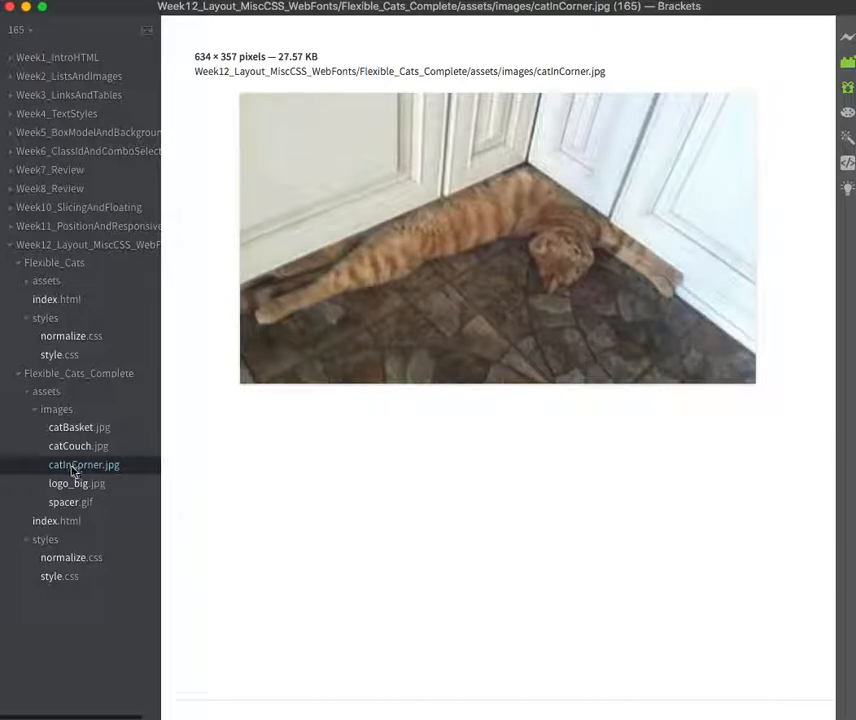
pyautogui.click(76, 482)
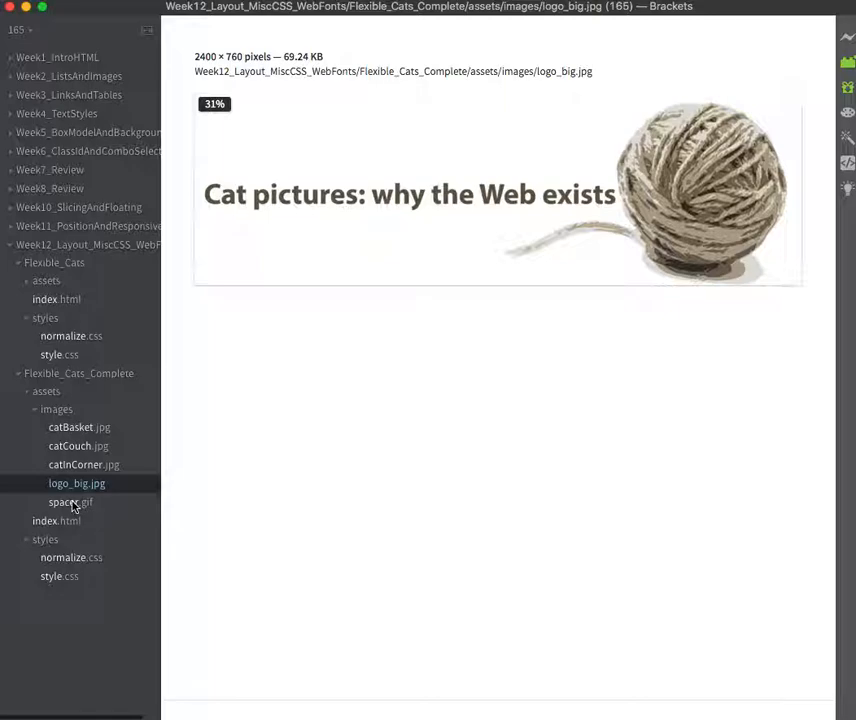
pyautogui.moveTo(66, 560)
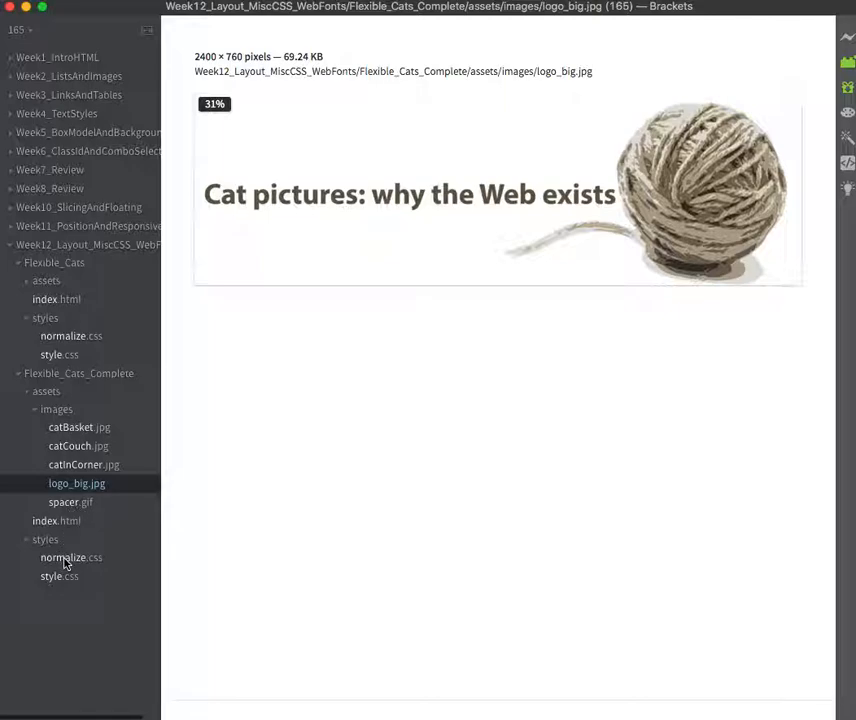
# Show the normalize.css stylesheet code from the styles folder
pyautogui.click(72, 556)
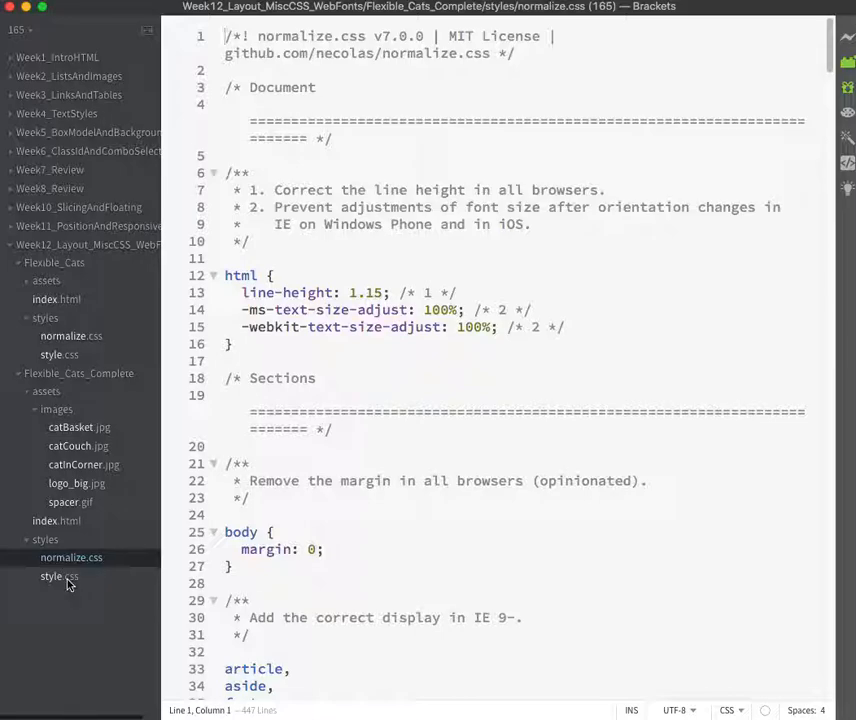